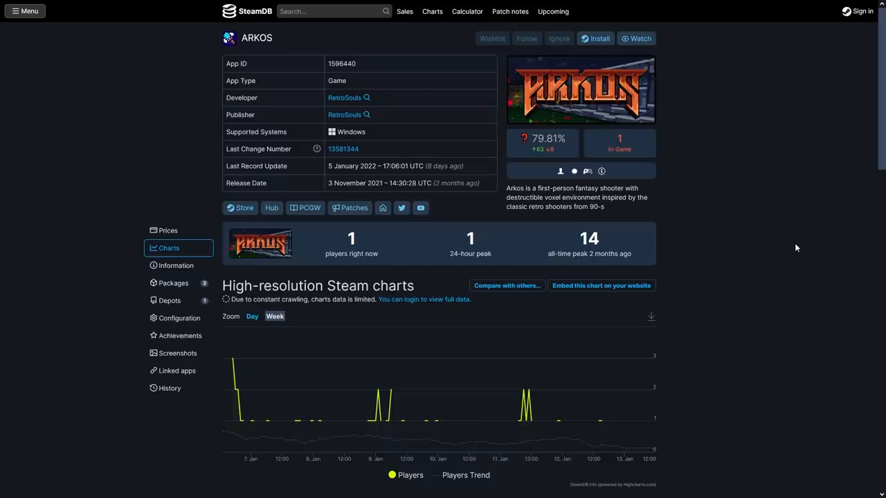
- Scroll the ARKOS SteamDB page down to the followers chart near 524 followers
{"action": "scroll", "scroll_direction": "down", "scroll_amount": 3}
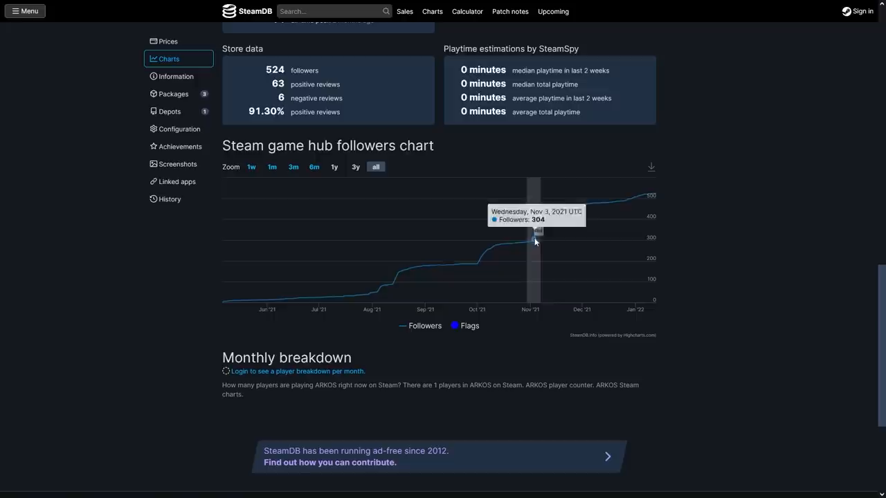
{"action": "mouse_move", "coordinate": [524, 269]}
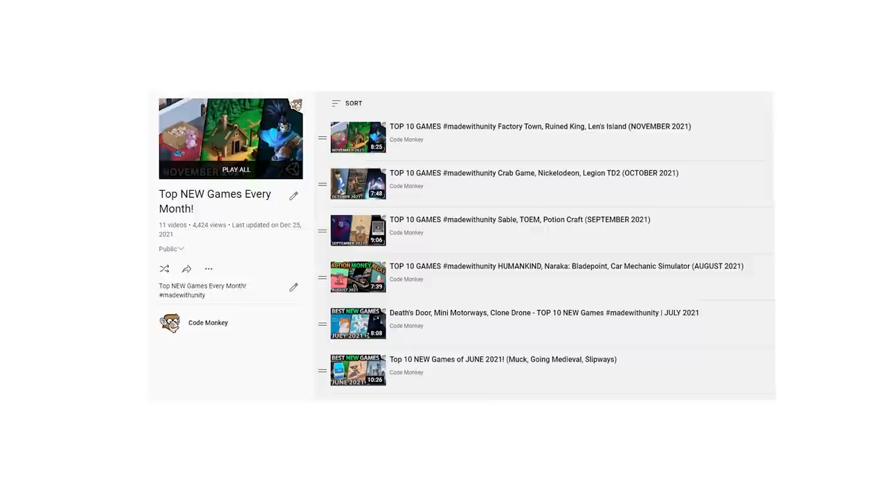
- Scroll back up on the Code Monkey YouTube page
{"action": "scroll", "scroll_direction": "up", "scroll_amount": 3}
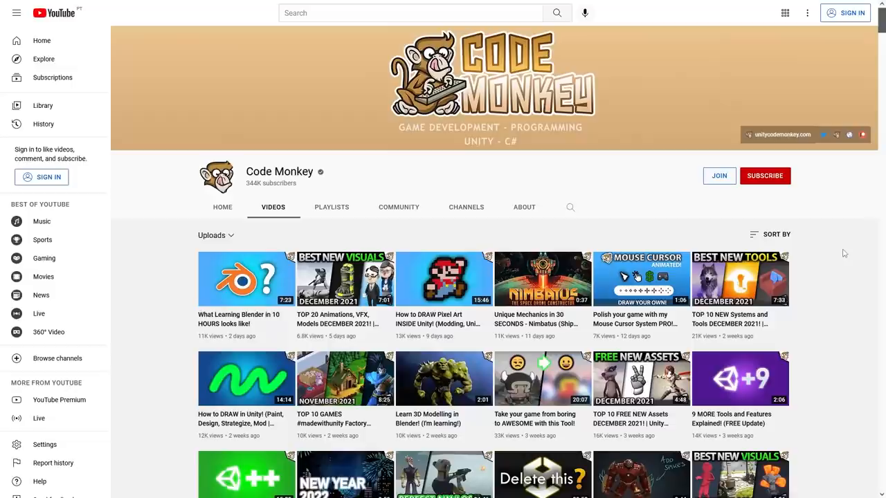
- Scroll through the YouTube results for Dani's videos
{"action": "scroll", "scroll_direction": "down", "scroll_amount": 3}
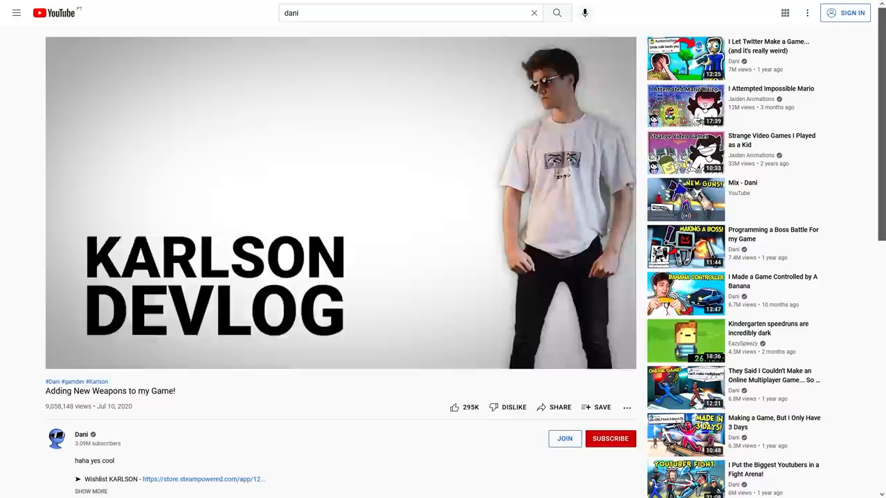
- Enter 'thinmatrix' as a YouTube search query
{"action": "type", "text": "thinmatrix"}
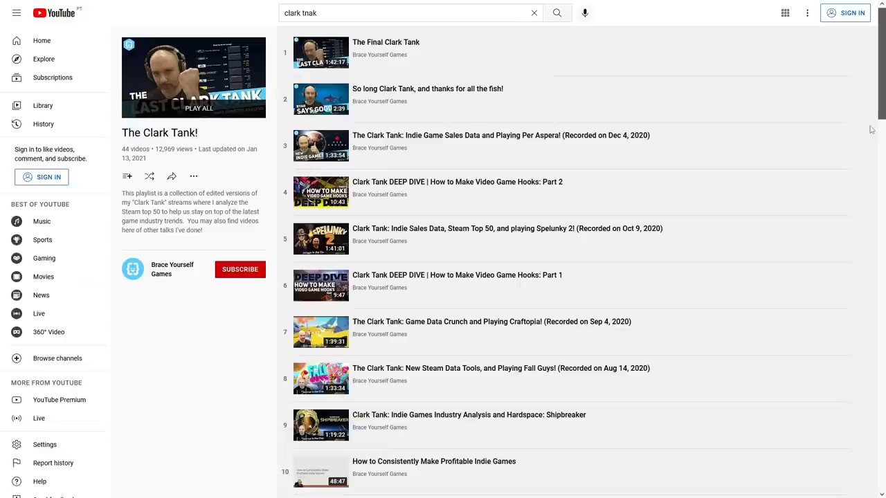
- Watch 'Clark Tank DEEP DIVE | How to Make Video Game Hooks: Part 1' in fullscreen
{"action": "left_click", "coordinate": [321, 471]}
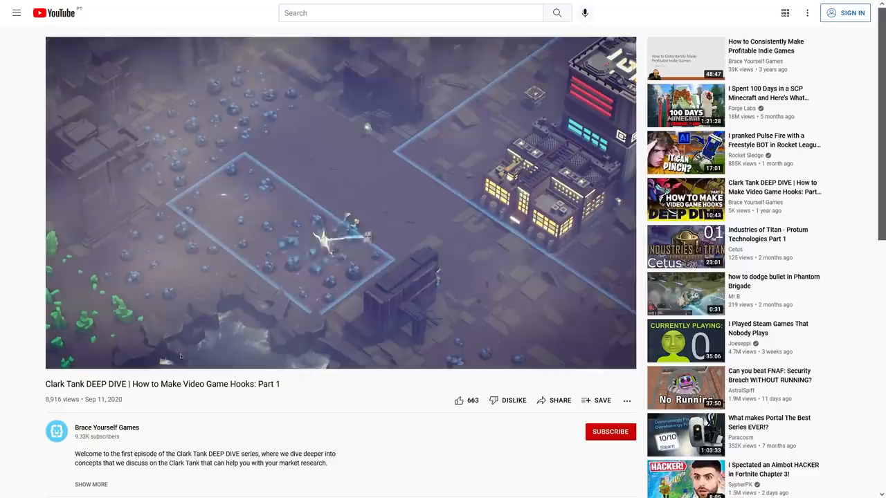
{"action": "key", "text": "f"}
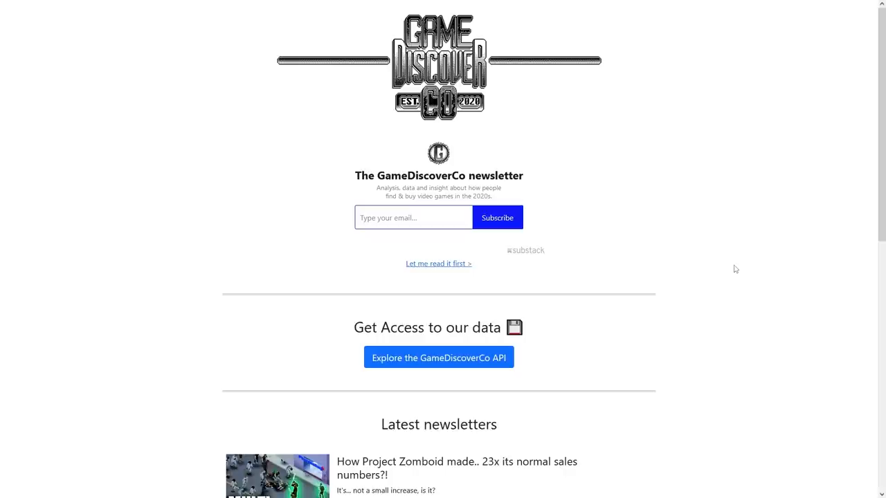
{"action": "scroll", "scroll_direction": "down", "scroll_amount": 3}
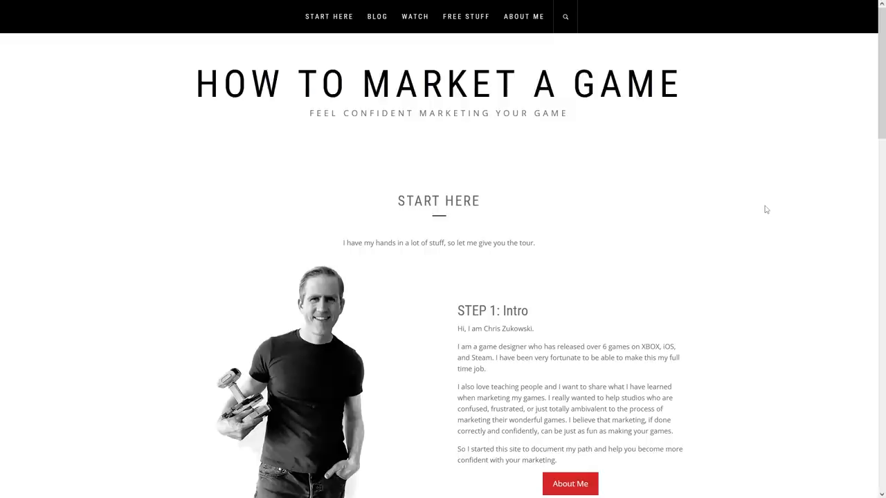
- Scroll through the How to Market a Game Start Here page
{"action": "scroll", "scroll_direction": "down", "scroll_amount": 3}
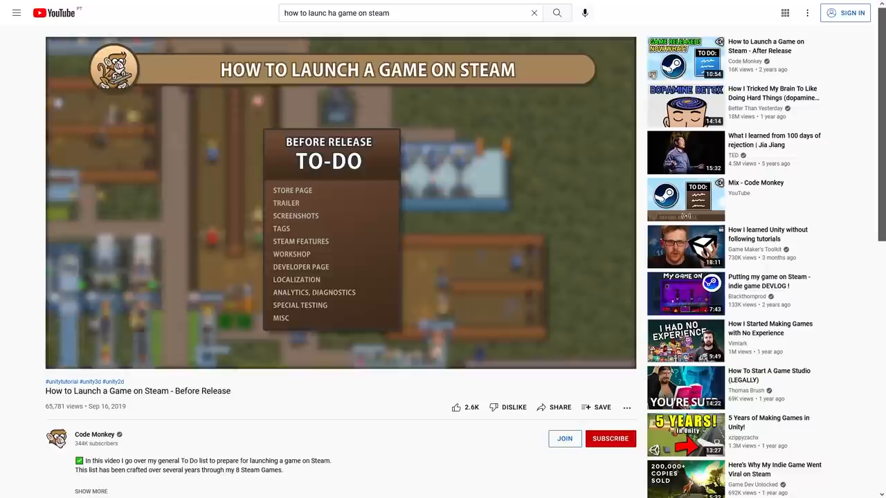
- Leave the YouTube video and scroll Twitter's #screenshotsaturday results
{"action": "left_click", "coordinate": [685, 59]}
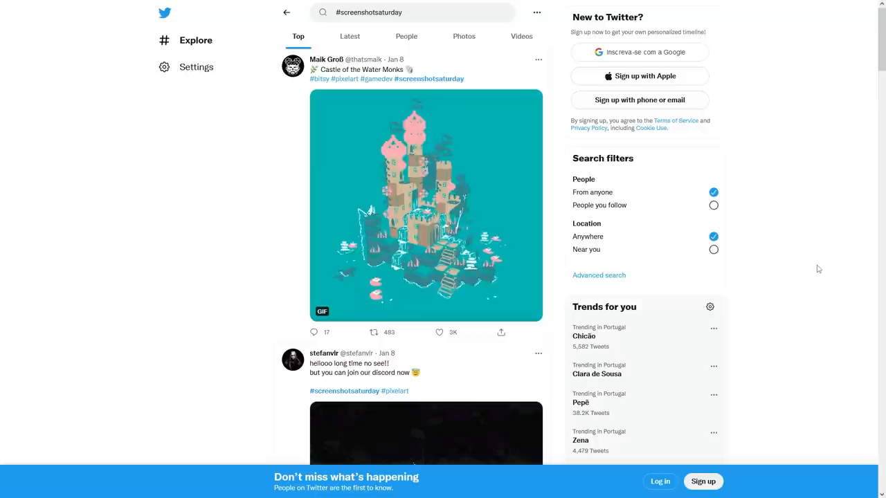
{"action": "scroll", "scroll_direction": "down", "scroll_amount": 3}
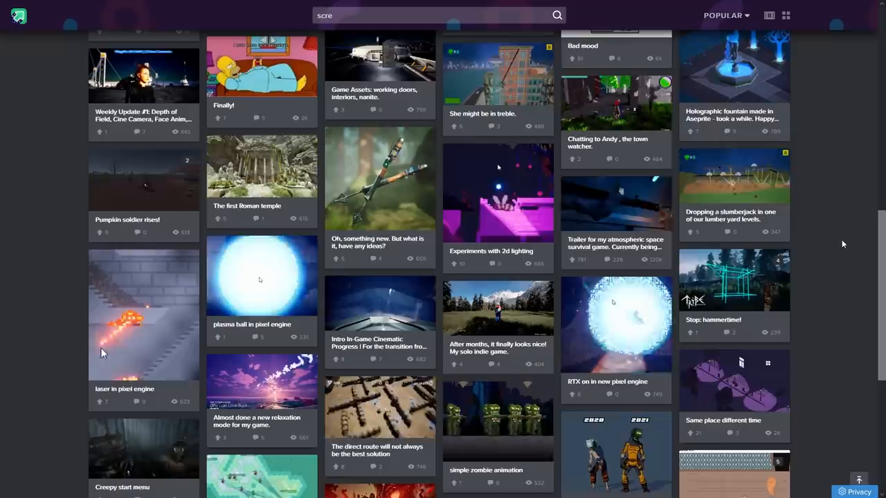
- Scroll further through the Imgur indie game screenshot results
{"action": "scroll", "scroll_direction": "down", "scroll_amount": 3}
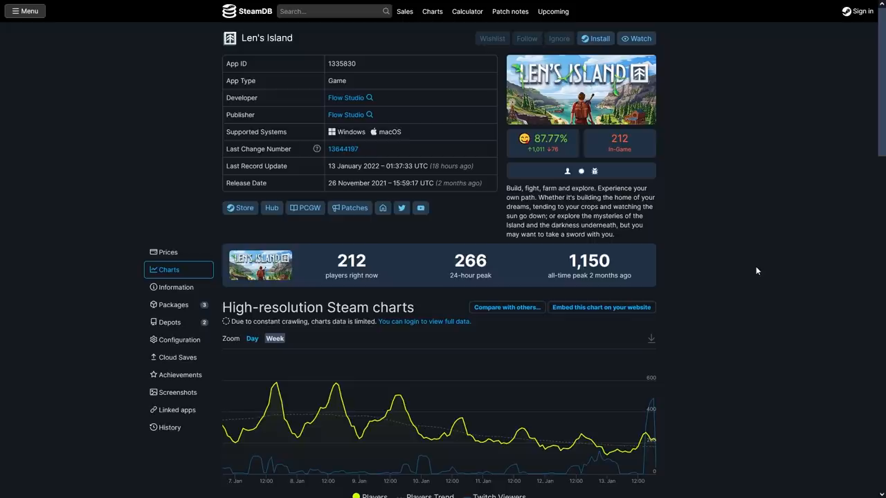
- Scroll down the SteamDB charts page before moving to Teardown
{"action": "scroll", "scroll_direction": "down", "scroll_amount": 3}
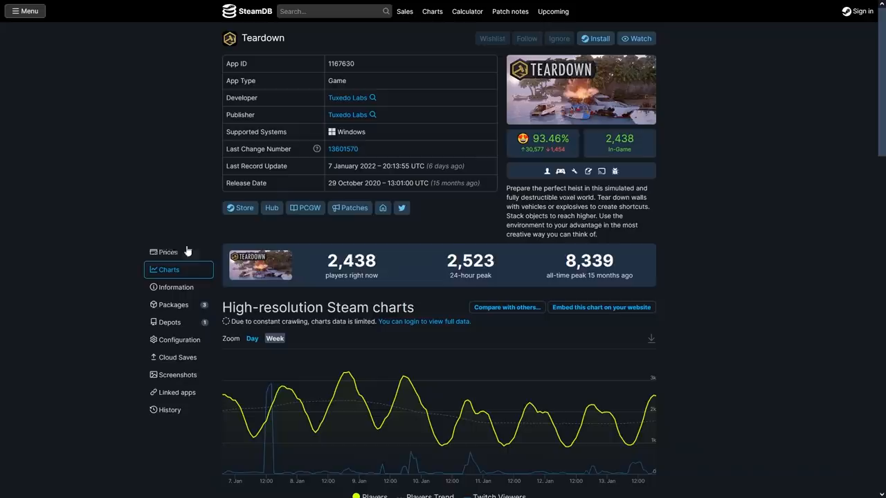
- Scroll Teardown's charts down to Twitch stats and the 100k+ followers chart
{"action": "scroll", "scroll_direction": "down", "scroll_amount": 3}
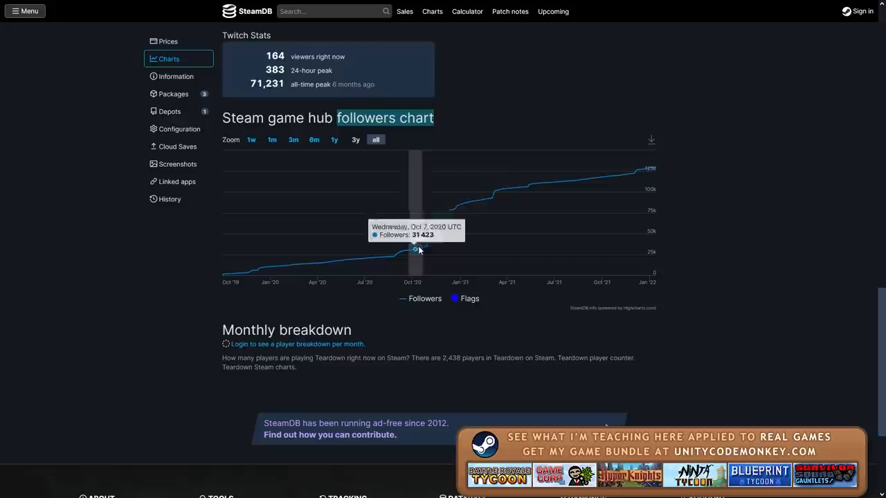
{"action": "mouse_move", "coordinate": [771, 219]}
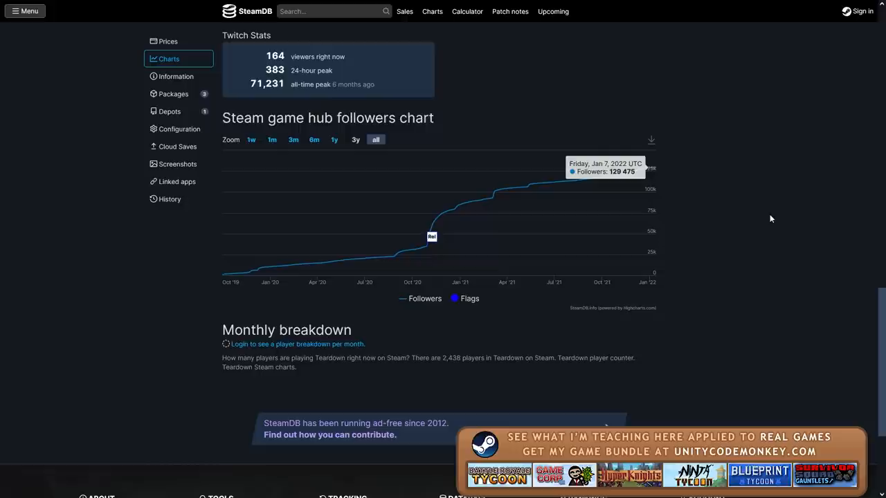